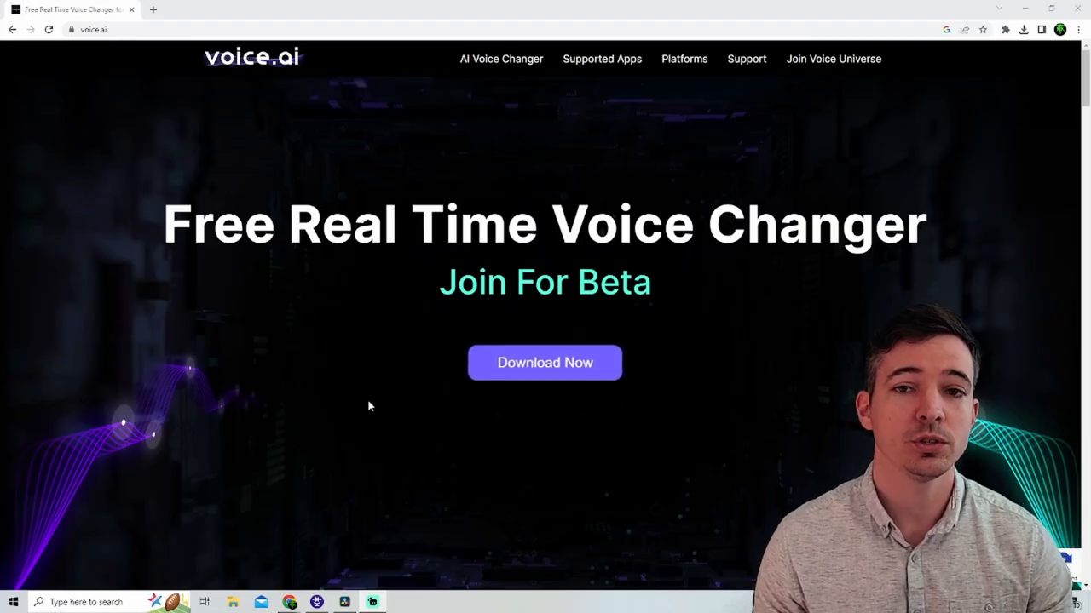
pyautogui.moveTo(545, 373)
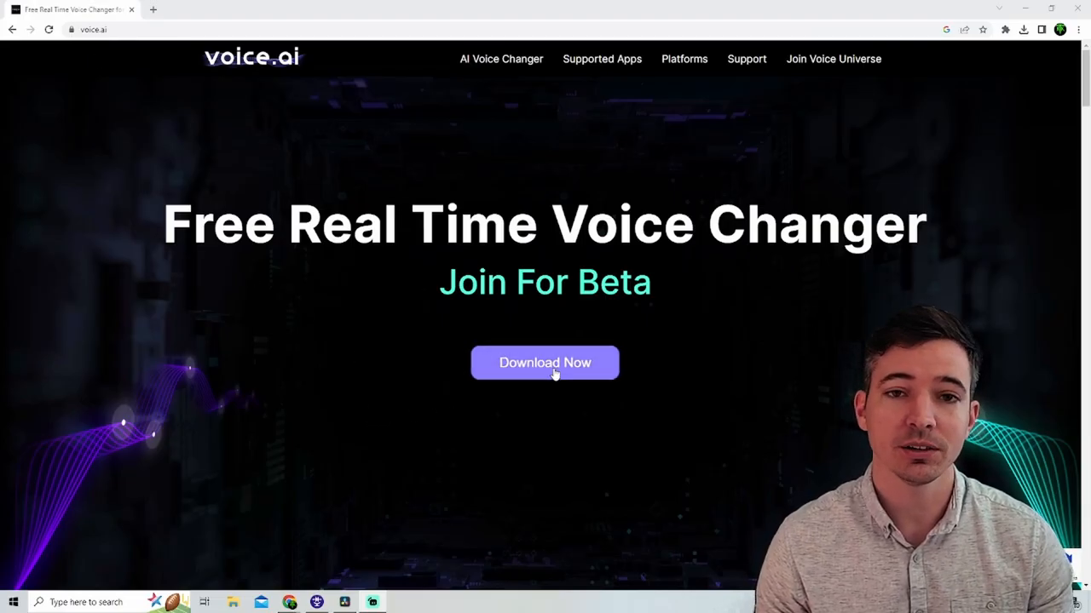
# - Scroll the voice.ai homepage down to the Supported Apps grid showing Fortnite
pyautogui.scroll(-3)
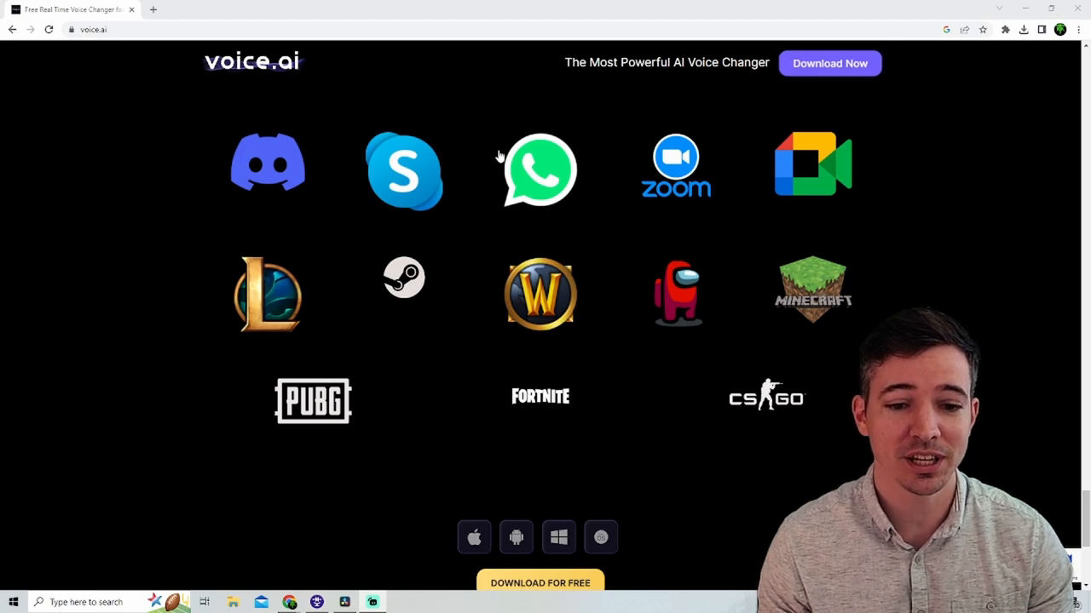
pyautogui.moveTo(693, 448)
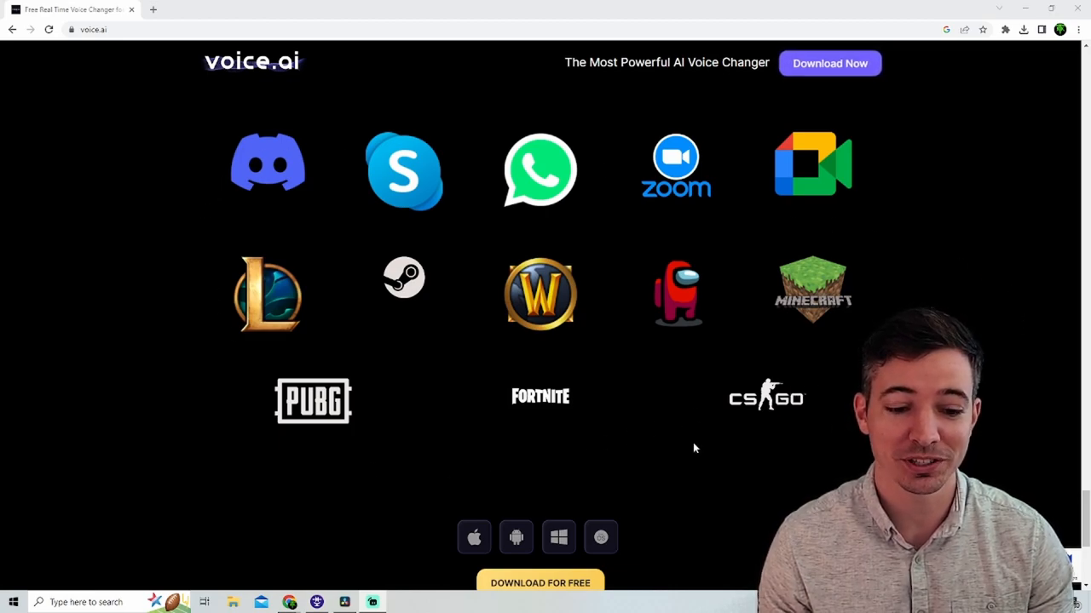
pyautogui.moveTo(556, 412)
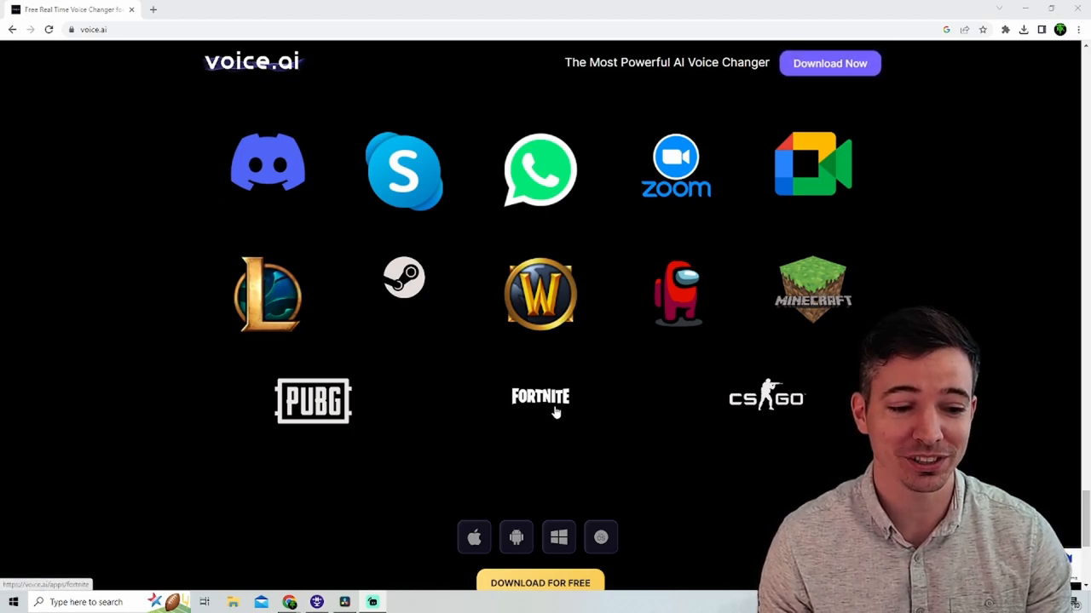
pyautogui.moveTo(402, 358)
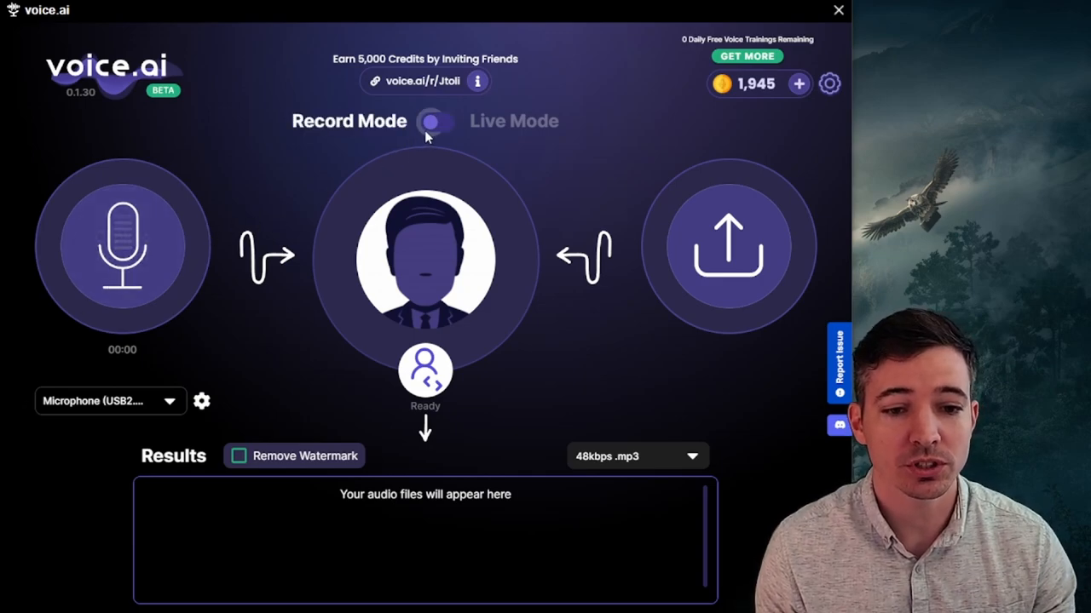
# - Leave the voice changer in Record Mode with the USB2.0 Microphone as the input device
pyautogui.click(436, 121)
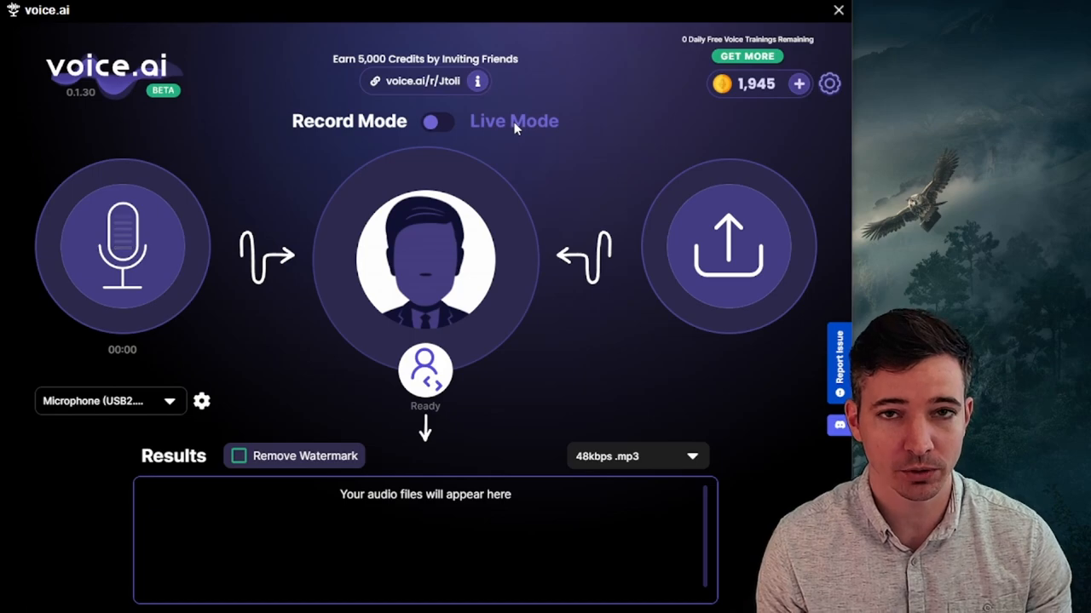
pyautogui.click(437, 121)
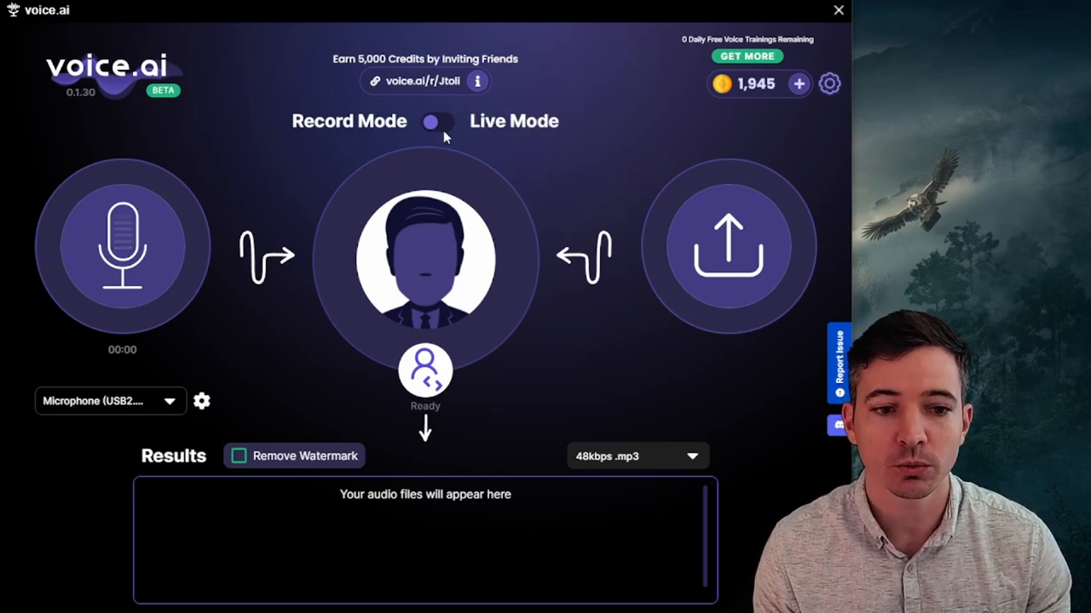
pyautogui.click(436, 121)
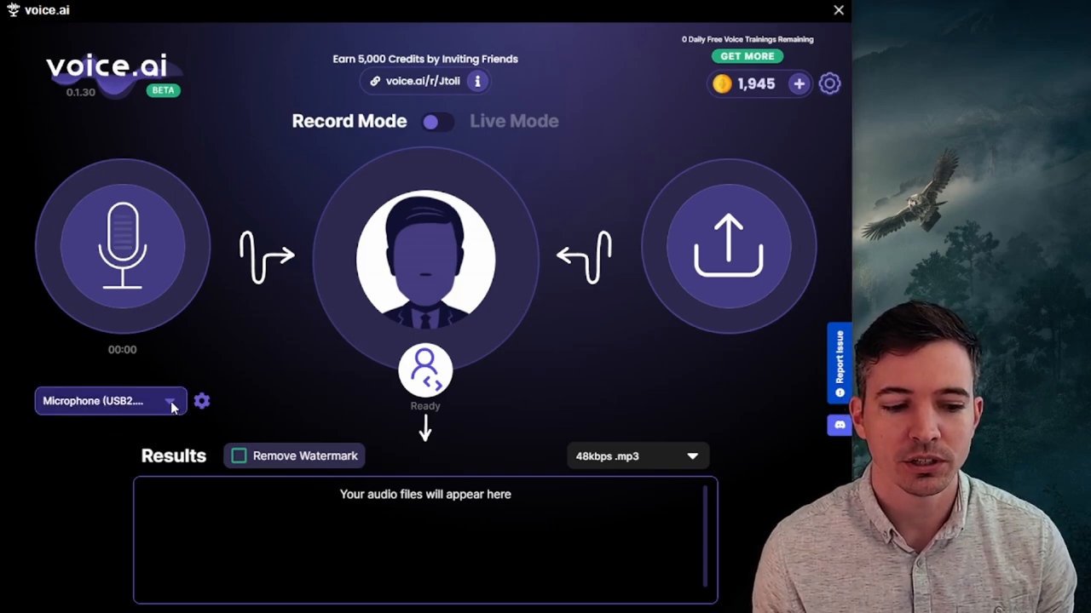
pyautogui.click(109, 402)
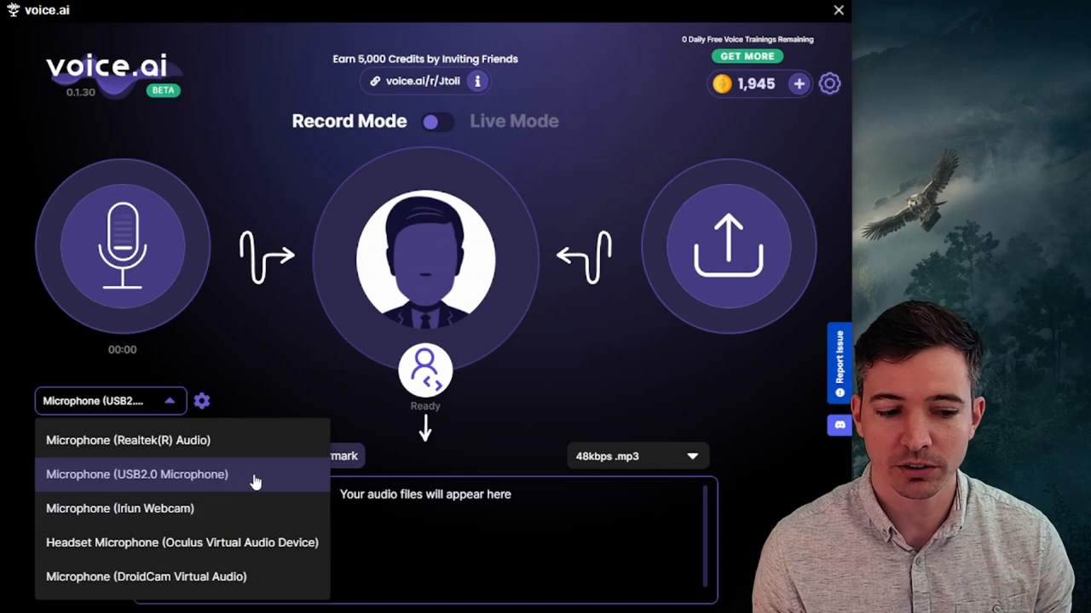
pyautogui.click(136, 474)
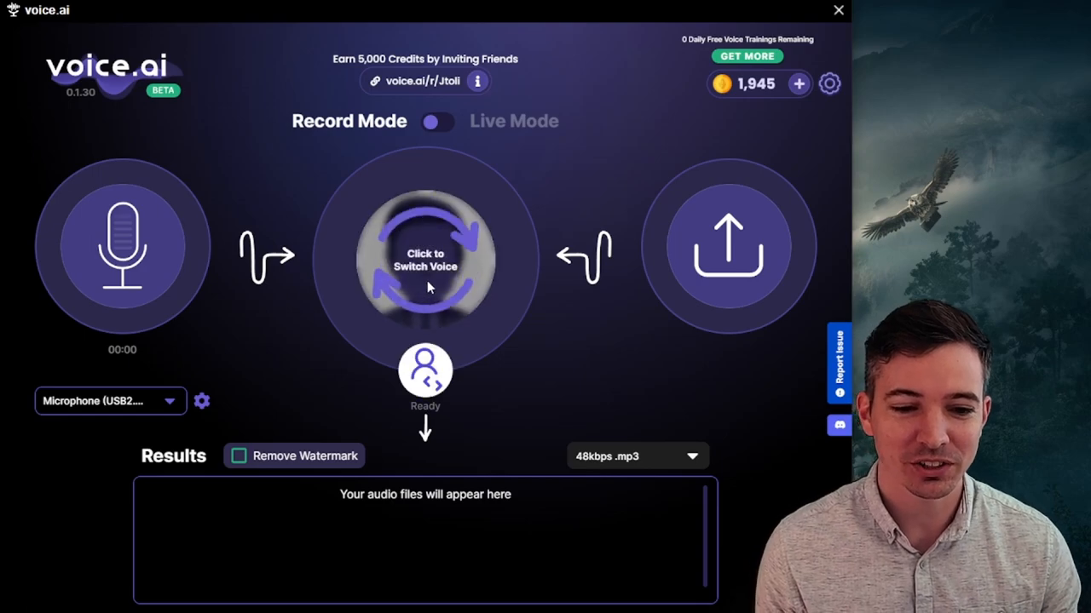
pyautogui.click(426, 259)
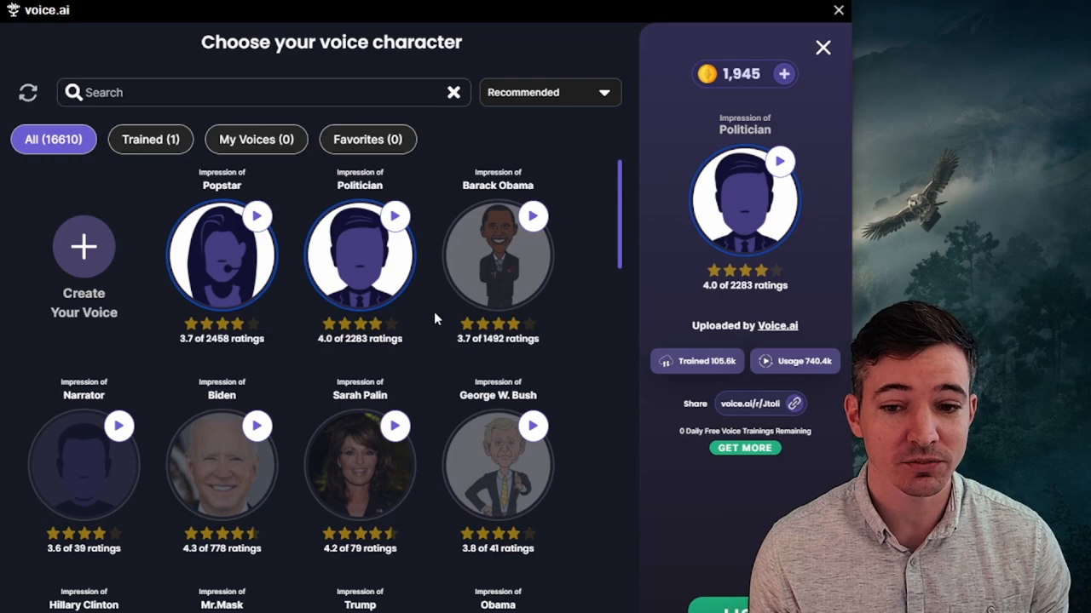
pyautogui.moveTo(430, 358)
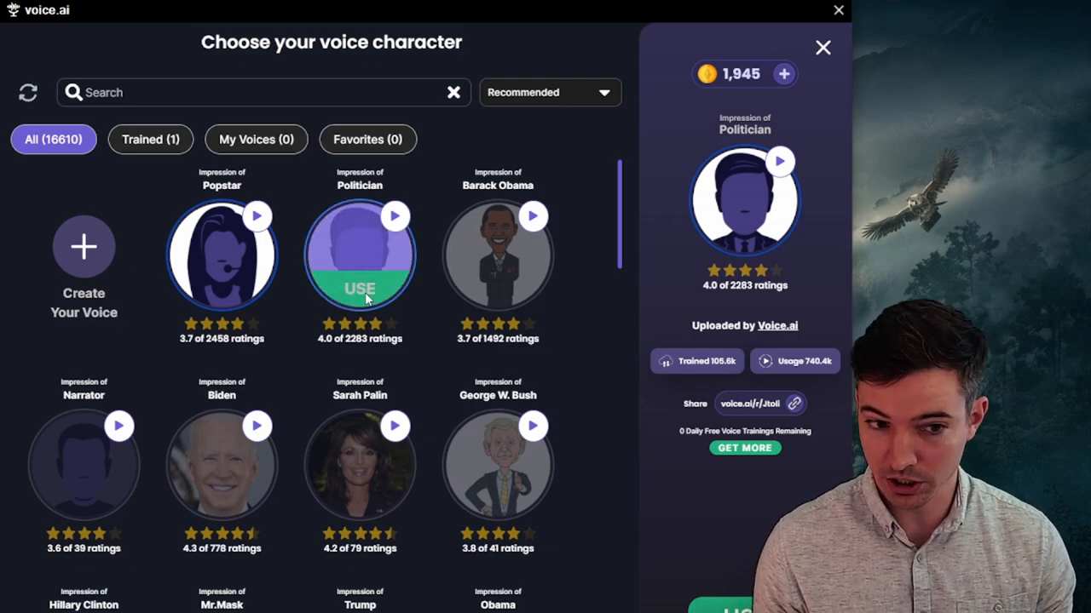
pyautogui.click(359, 288)
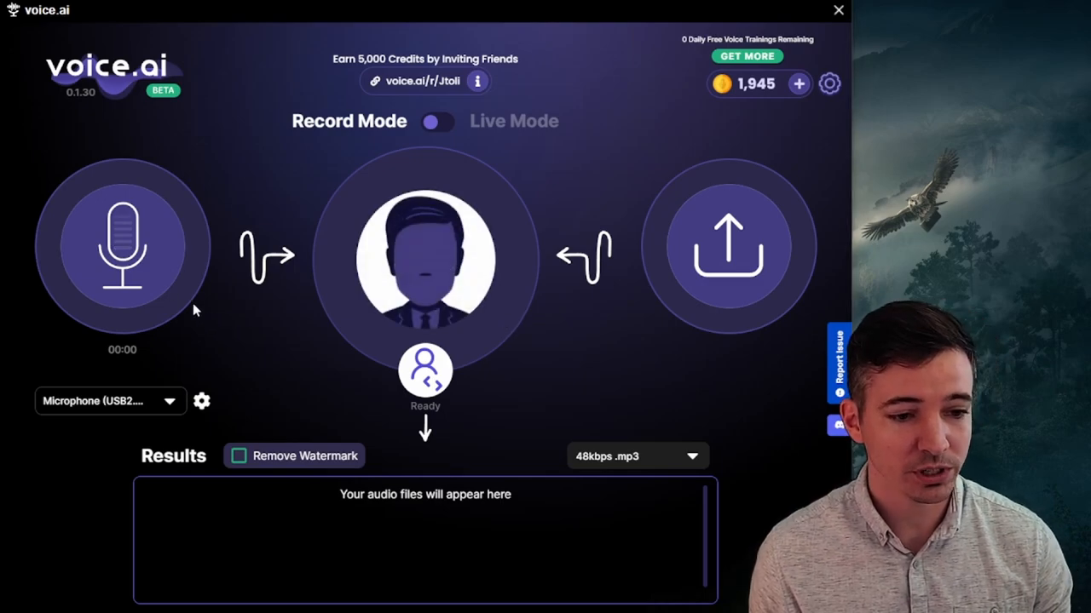
# - Record a short microphone sample and have it converted into the Politician voice as an mp3
pyautogui.click(123, 245)
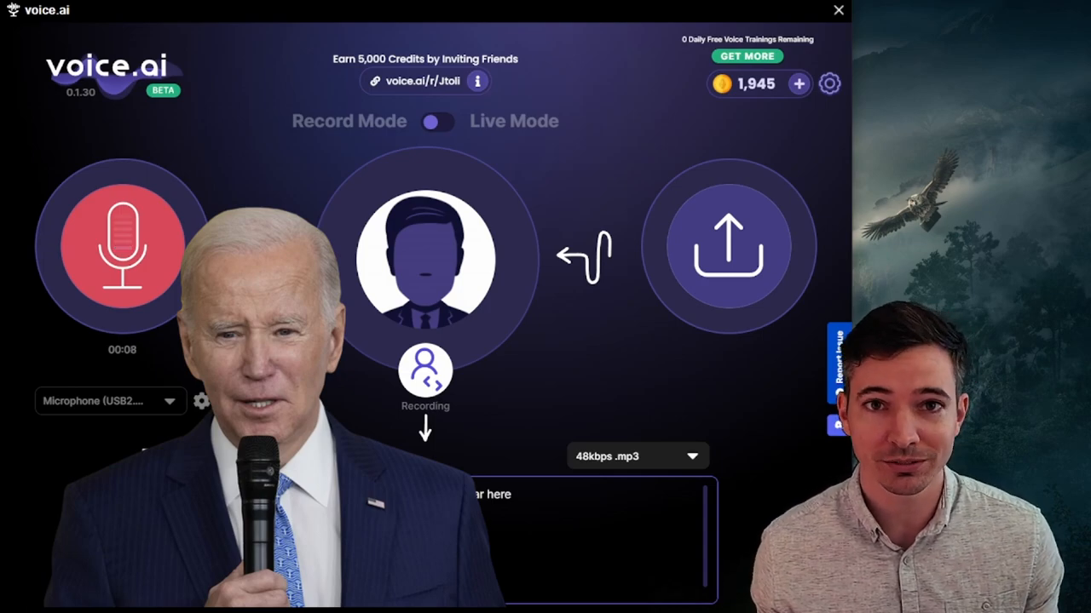
pyautogui.click(122, 247)
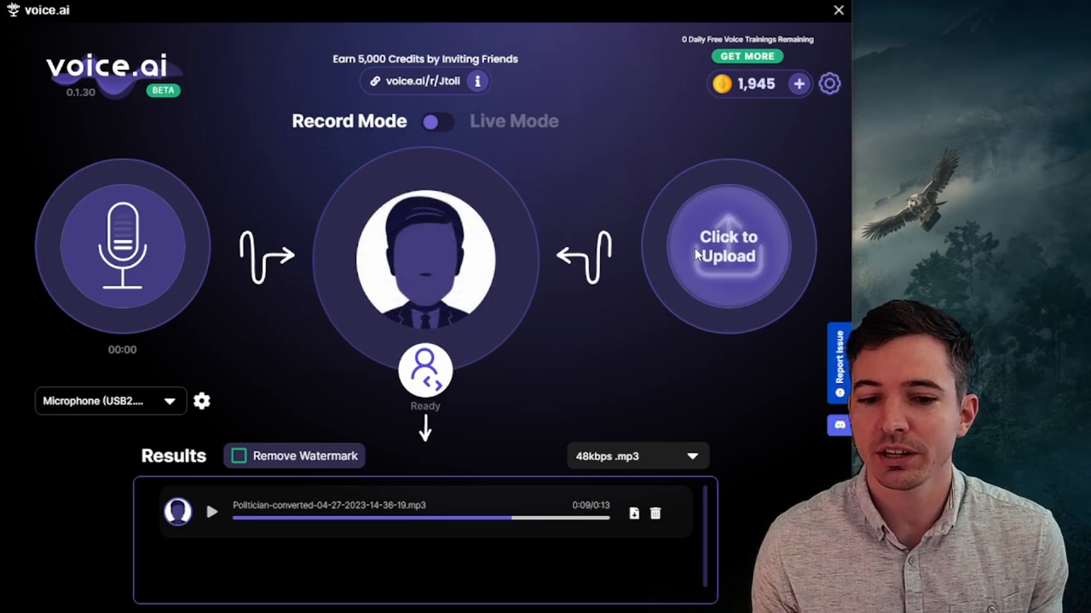
pyautogui.moveTo(724, 273)
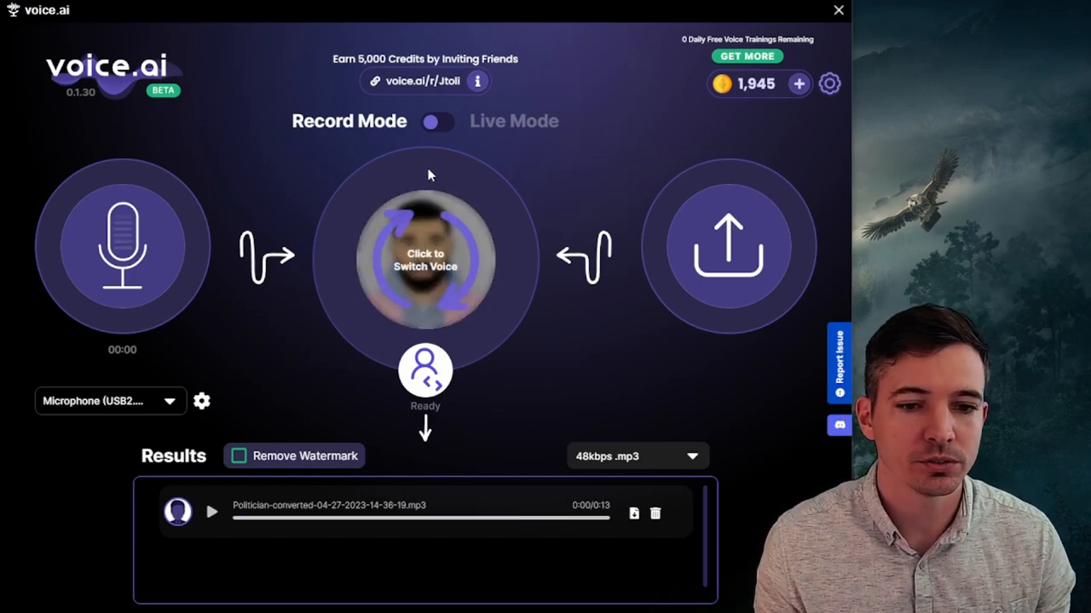
# - Switch to Live Mode and run a brief live conversion with the bearded pink-hoodie character voice
pyautogui.click(436, 121)
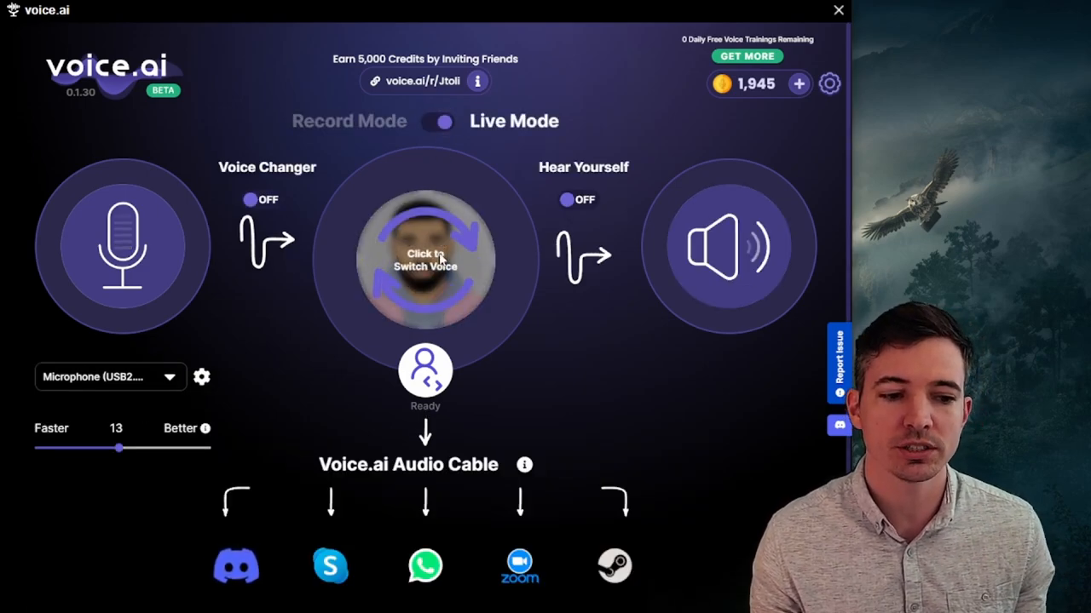
pyautogui.click(424, 259)
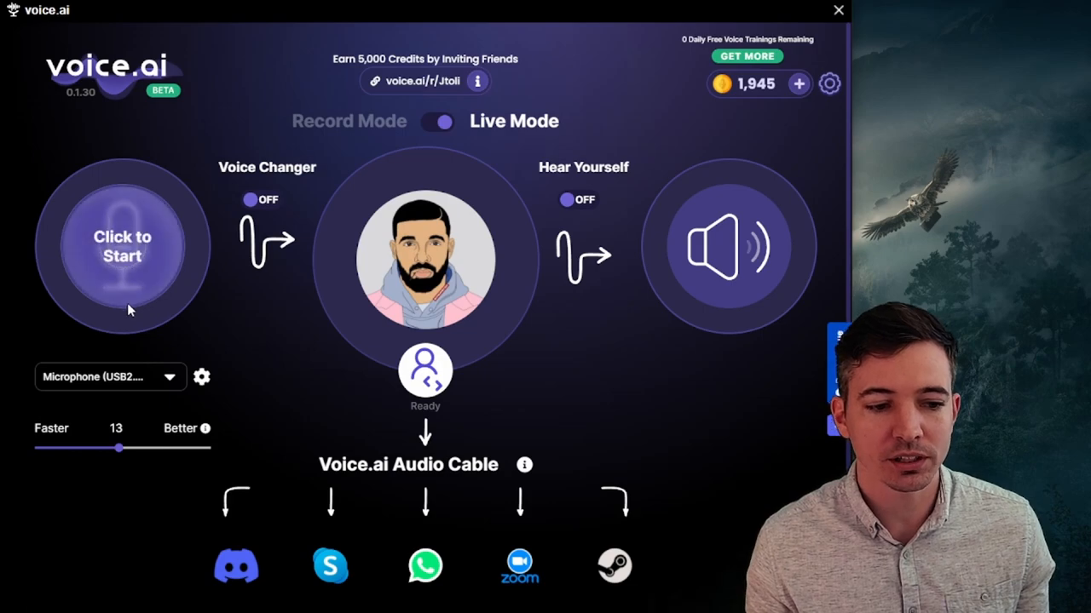
pyautogui.click(122, 245)
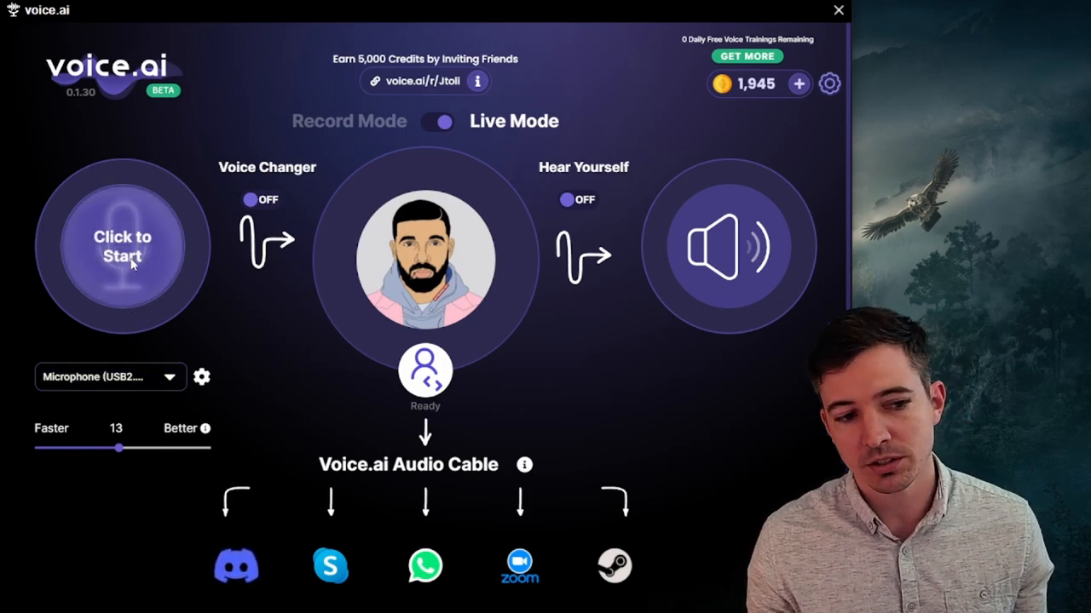
pyautogui.click(123, 247)
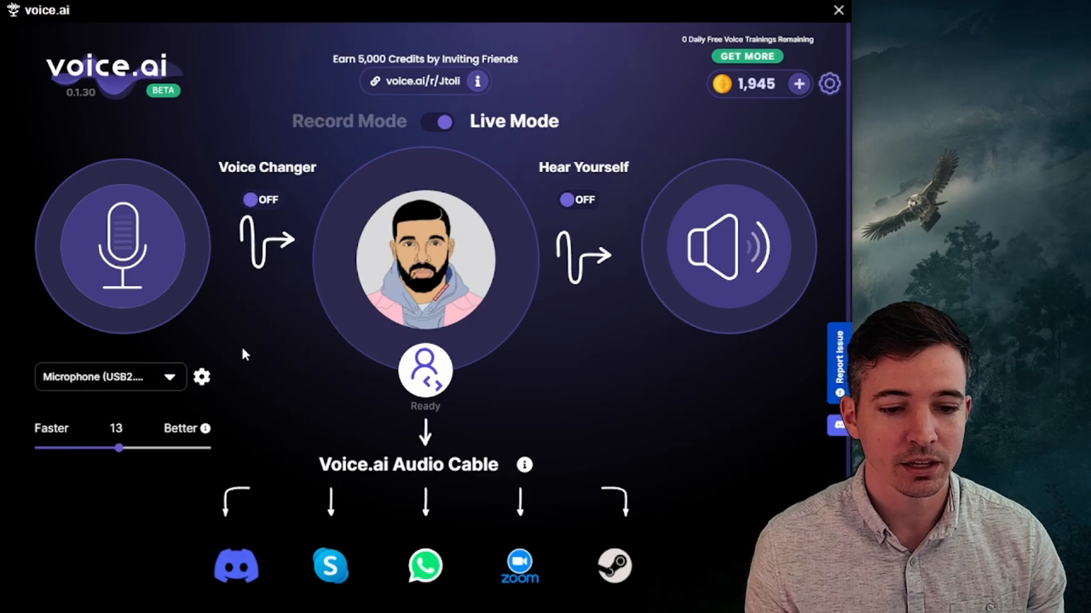
pyautogui.moveTo(549, 371)
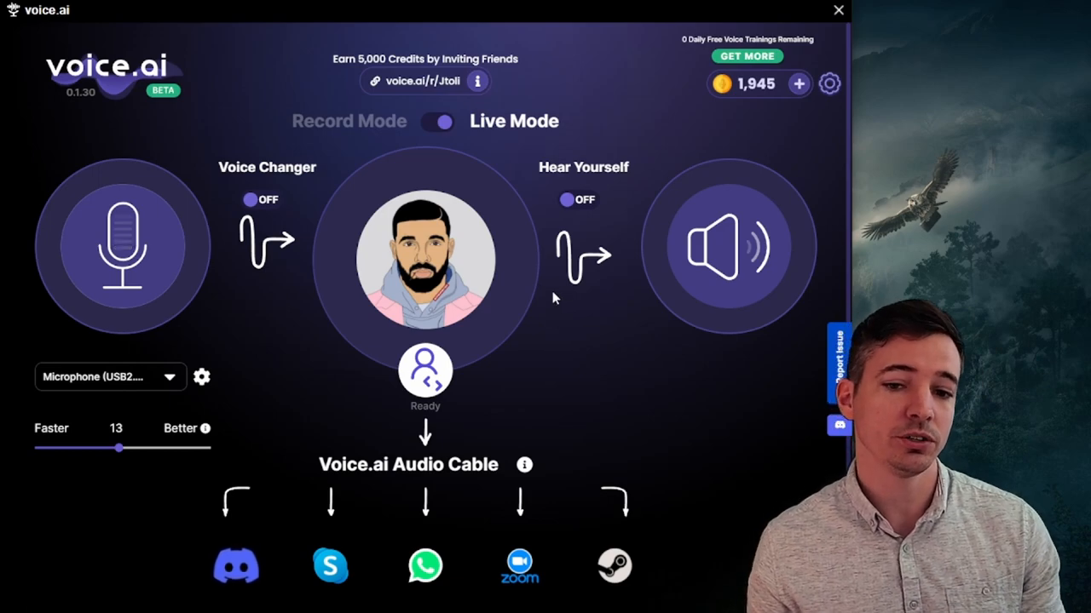
pyautogui.moveTo(593, 358)
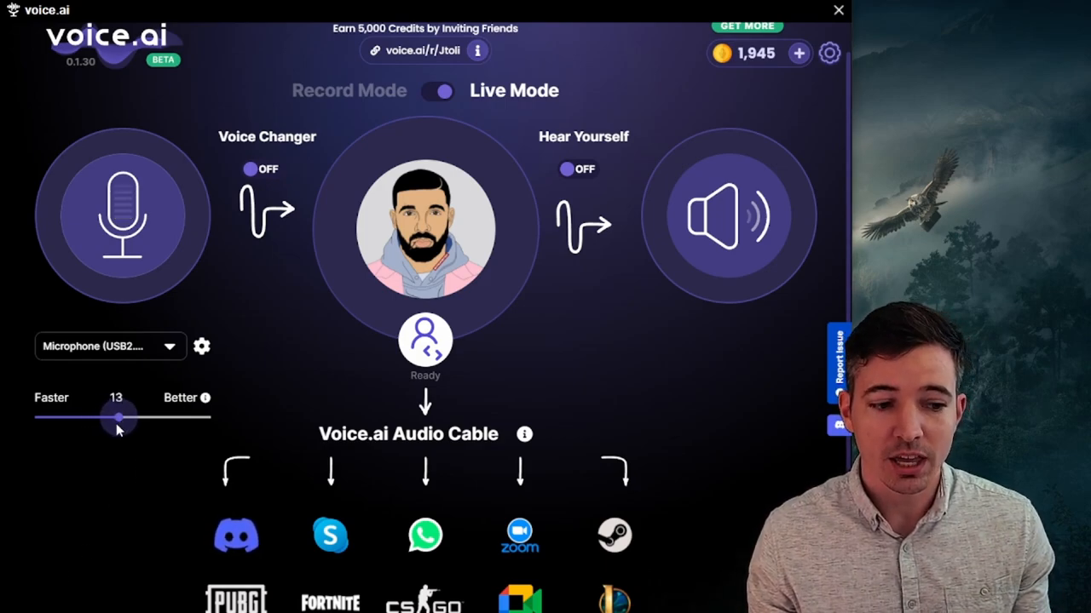
pyautogui.moveTo(119, 418); pyautogui.dragTo(43, 418)
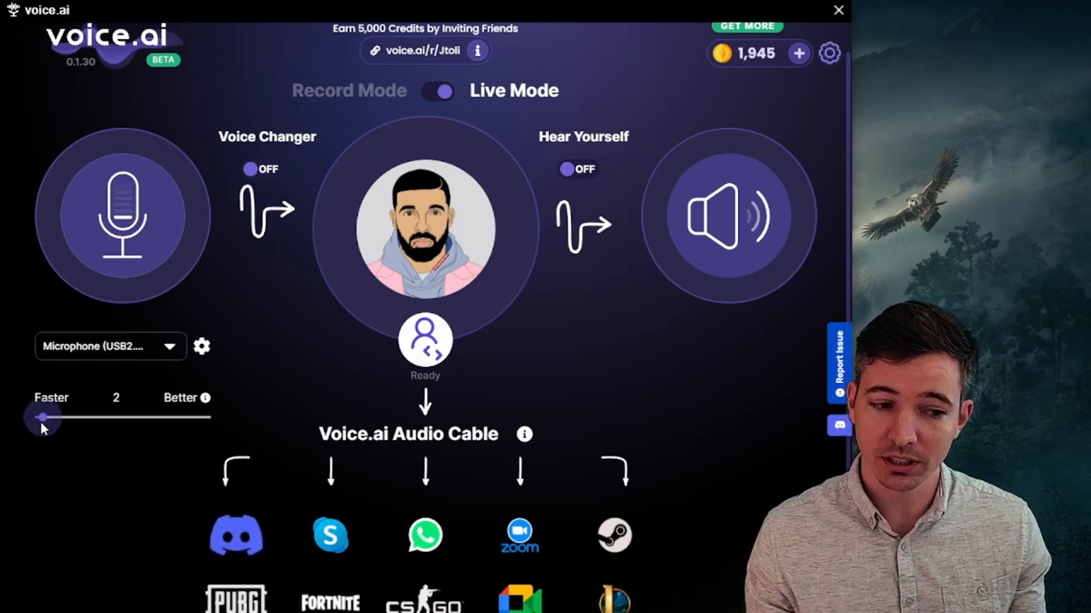
pyautogui.moveTo(47, 417); pyautogui.dragTo(34, 417)
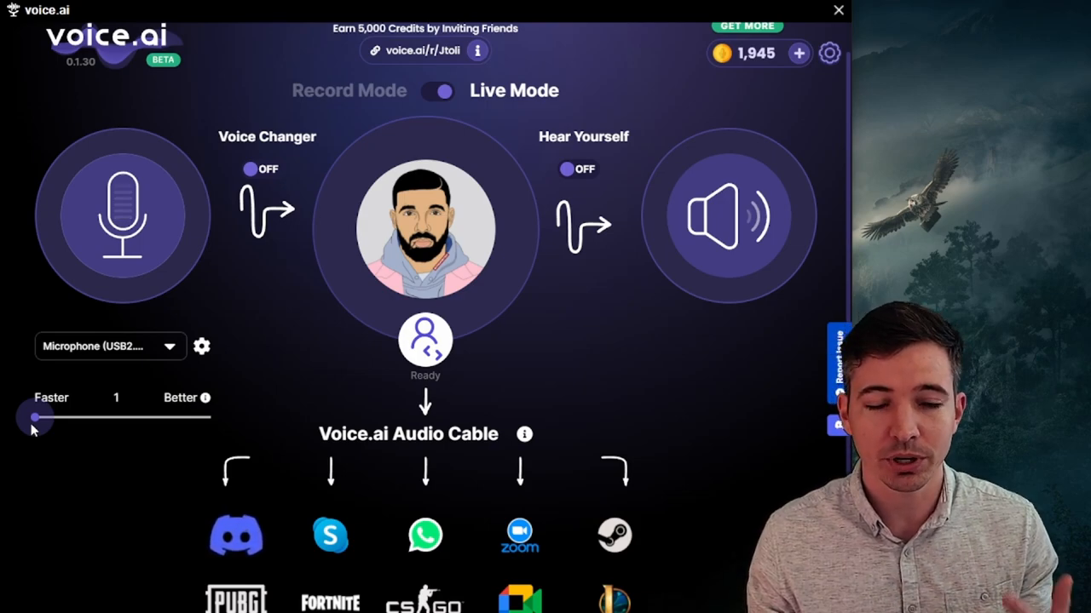
pyautogui.moveTo(34, 417); pyautogui.dragTo(47, 417)
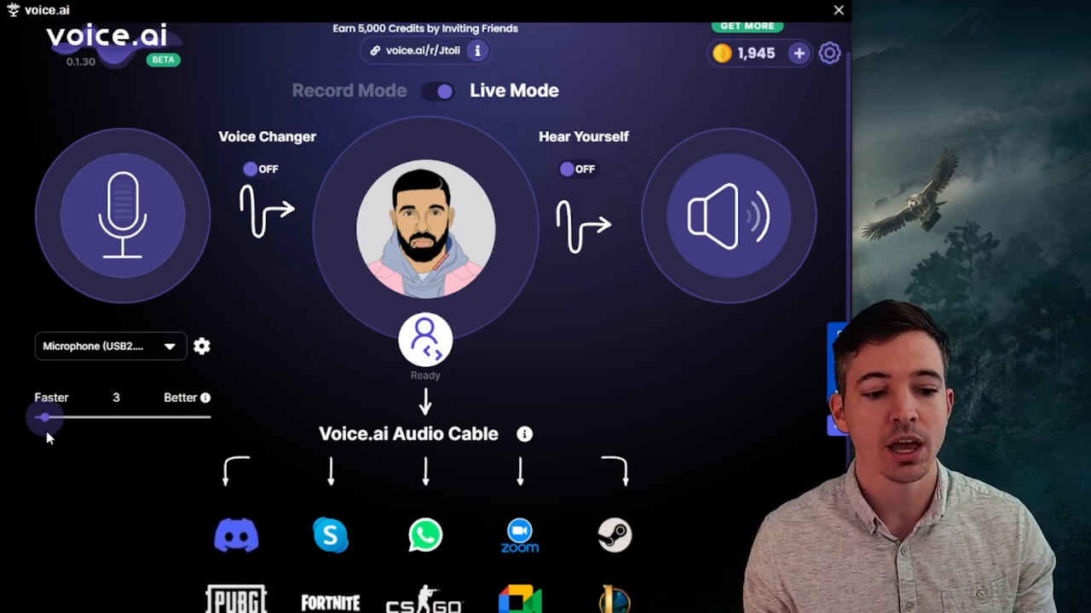
pyautogui.moveTo(41, 418); pyautogui.dragTo(133, 418)
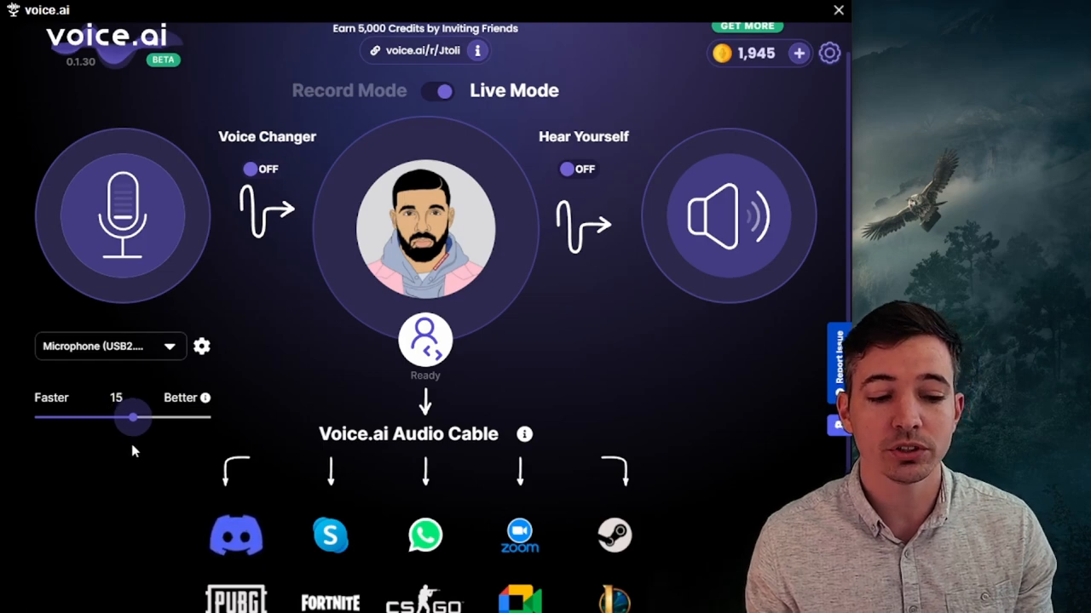
pyautogui.moveTo(133, 417); pyautogui.dragTo(212, 418)
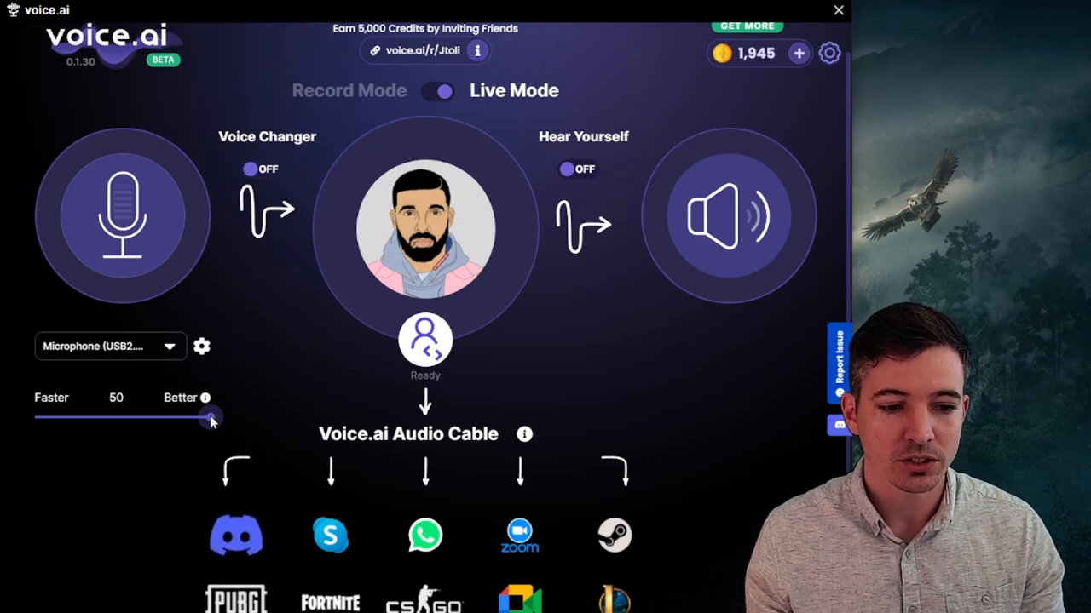
pyautogui.moveTo(211, 417); pyautogui.dragTo(118, 417)
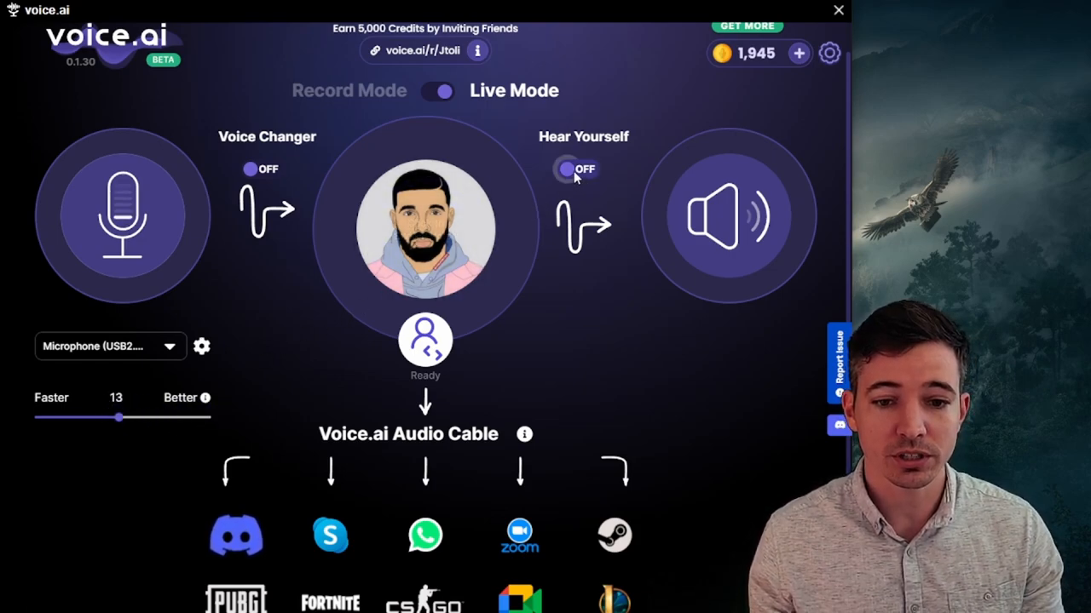
pyautogui.click(579, 168)
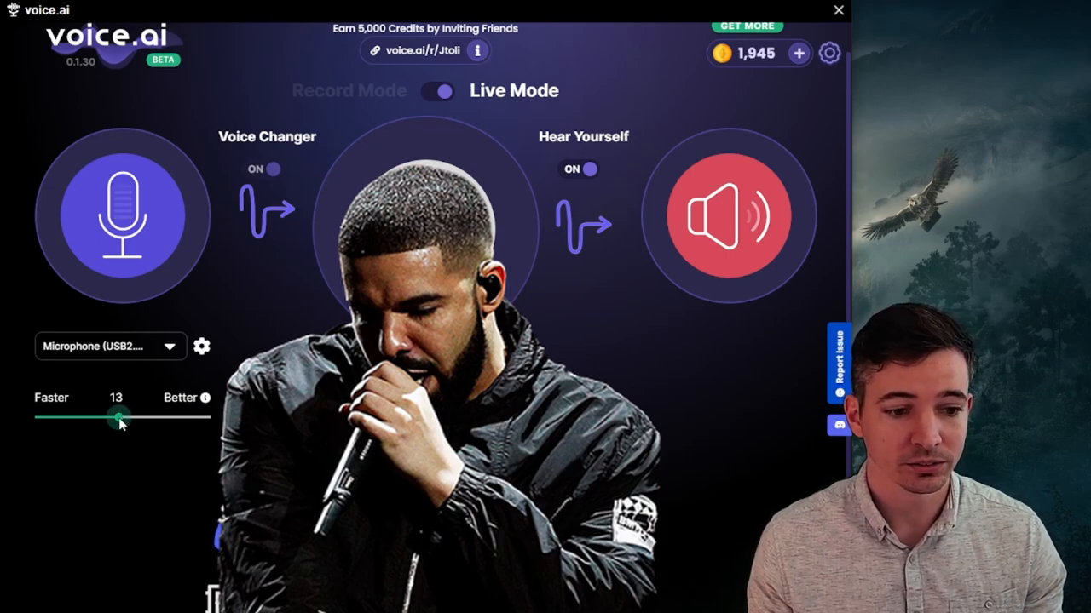
pyautogui.moveTo(119, 416); pyautogui.dragTo(35, 416)
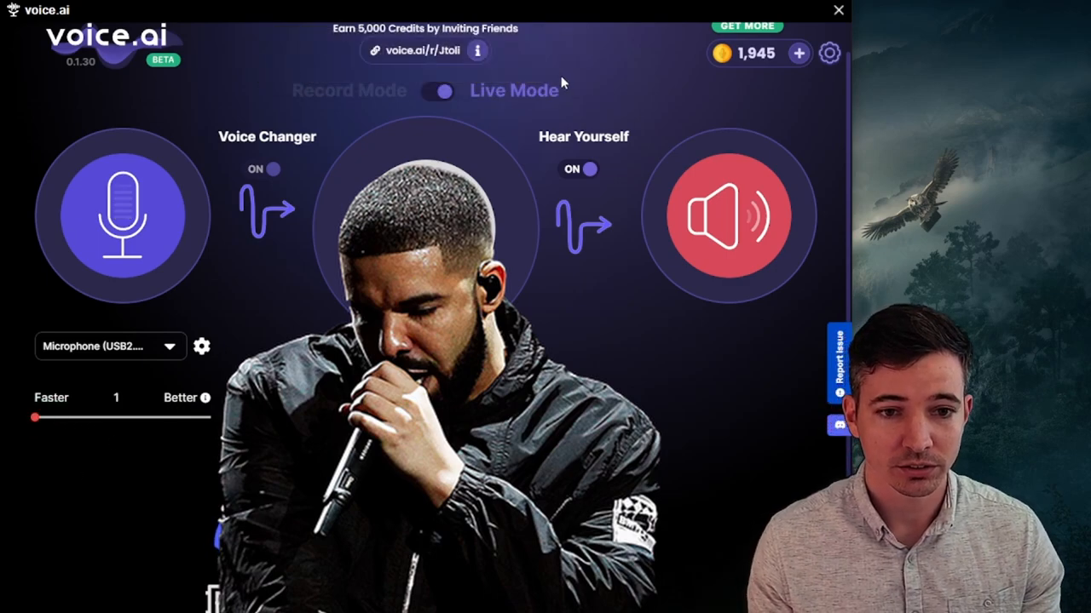
pyautogui.click(437, 92)
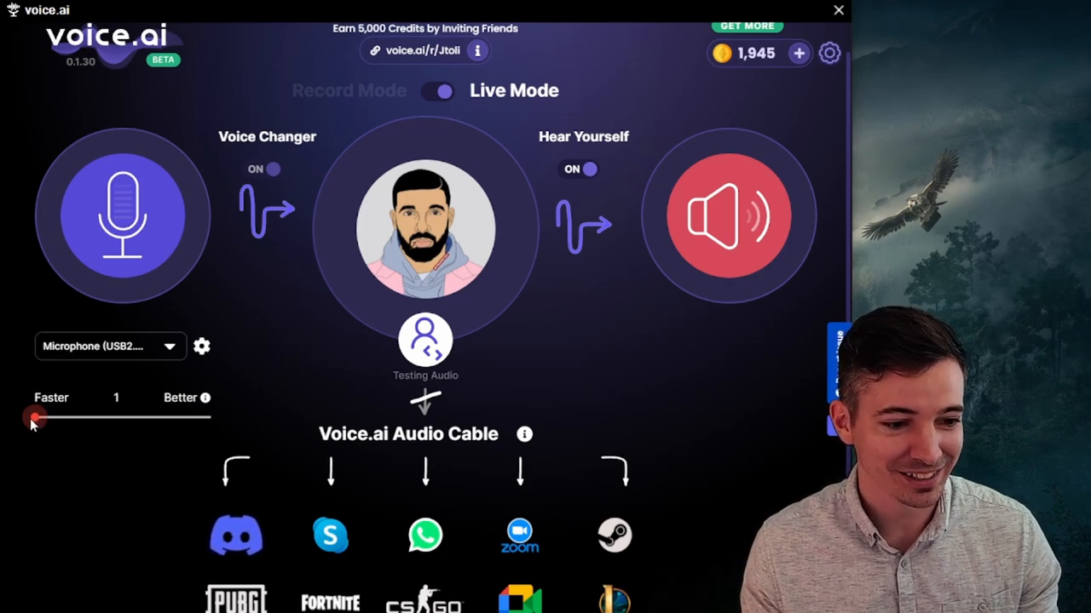
pyautogui.moveTo(30, 415); pyautogui.dragTo(122, 416)
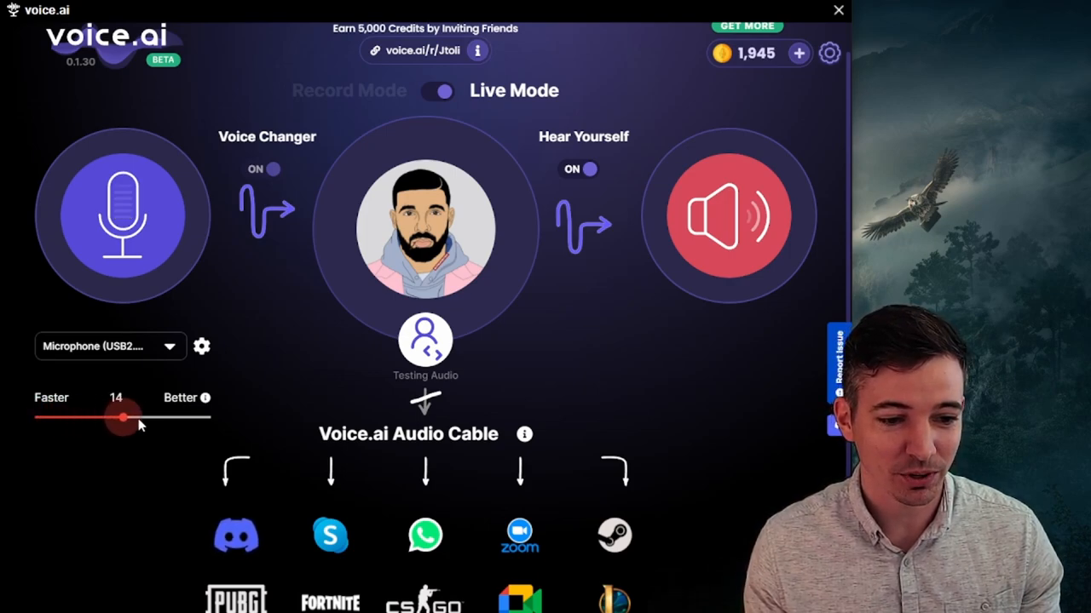
pyautogui.moveTo(121, 416); pyautogui.dragTo(211, 416)
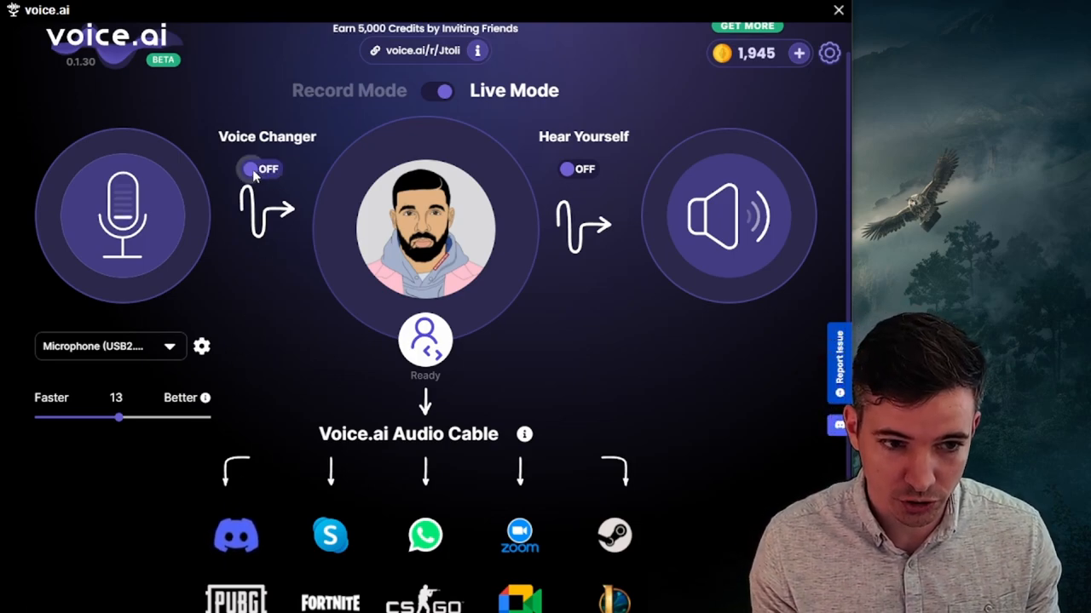
# - Turn the live Voice Changer ON while Hear Yourself stays OFF
pyautogui.click(263, 169)
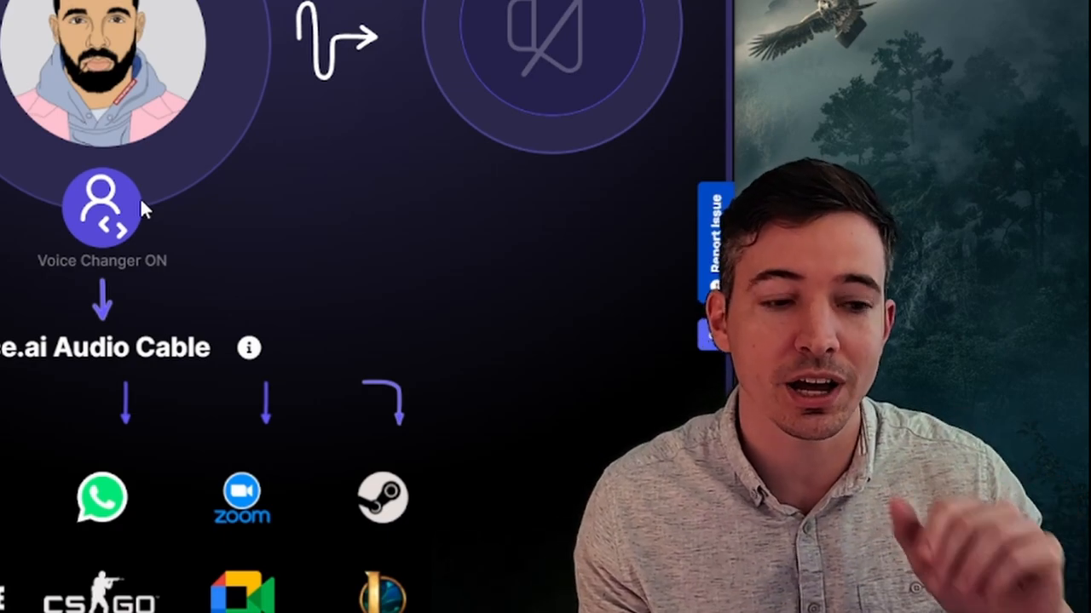
pyautogui.click(102, 208)
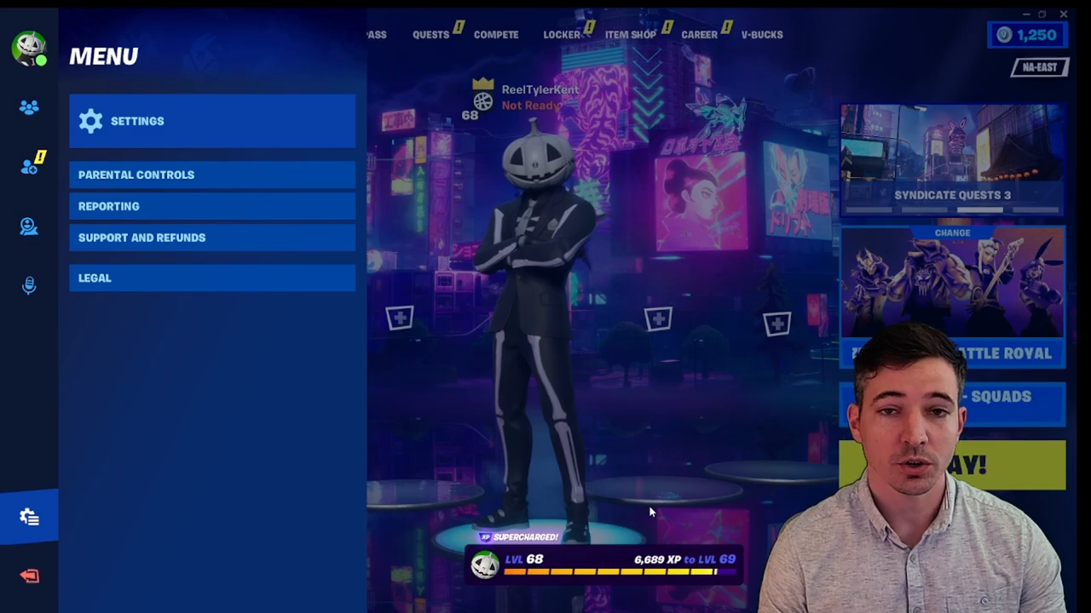
pyautogui.moveTo(259, 174)
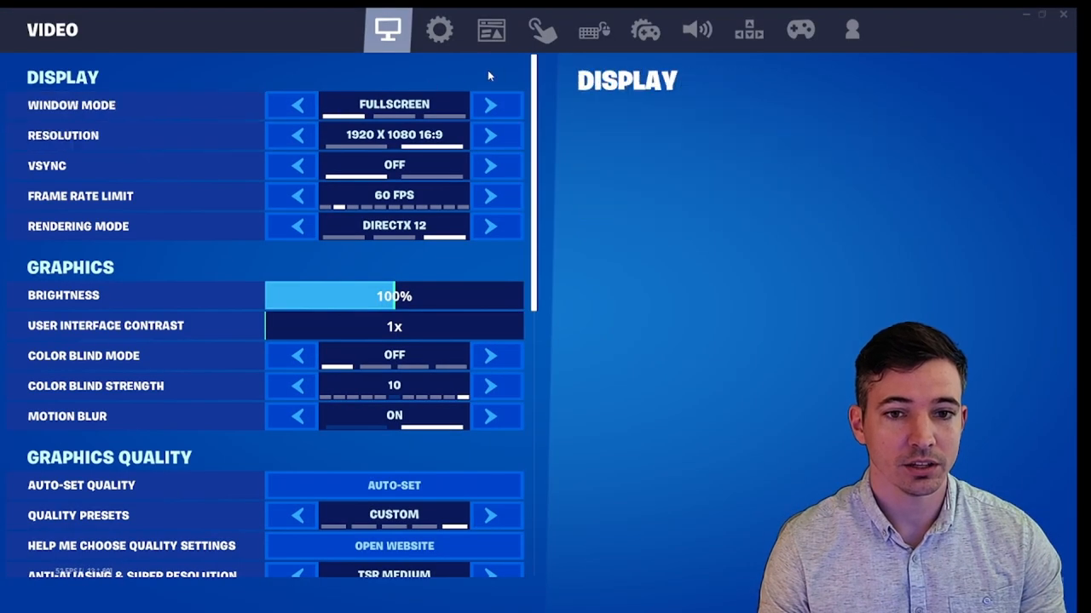
# - Go to Fortnite's Audio settings and scroll down to the Voice Chat section
pyautogui.click(697, 31)
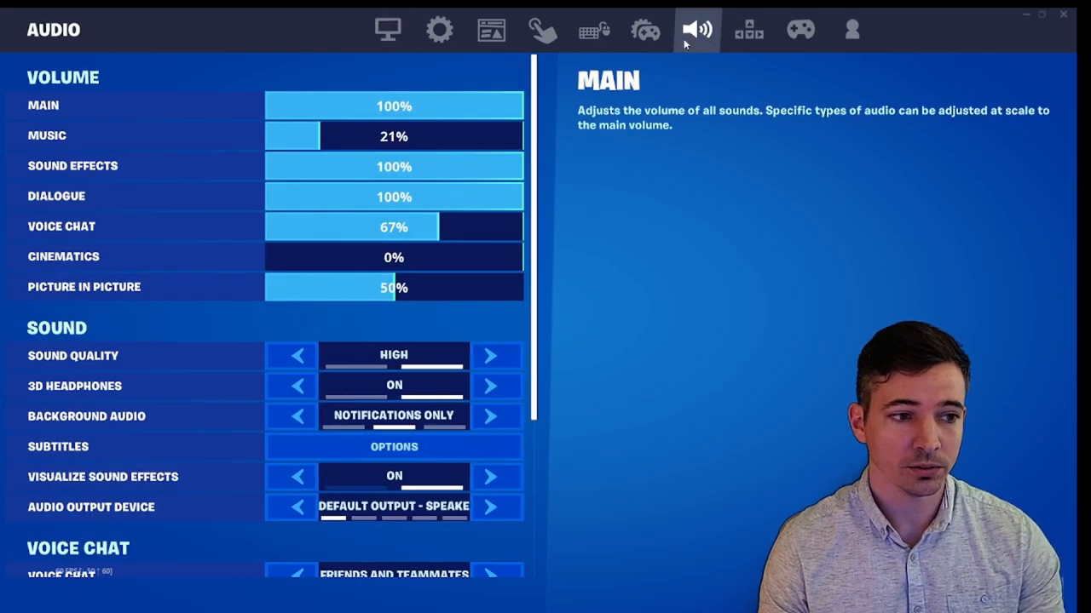
pyautogui.scroll(-3)
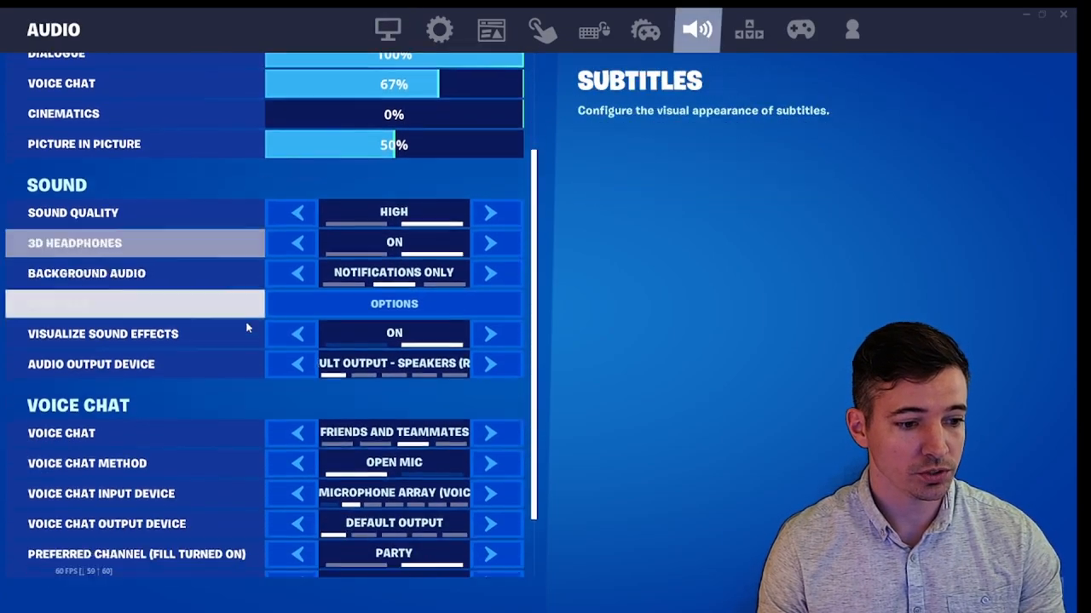
pyautogui.scroll(-3)
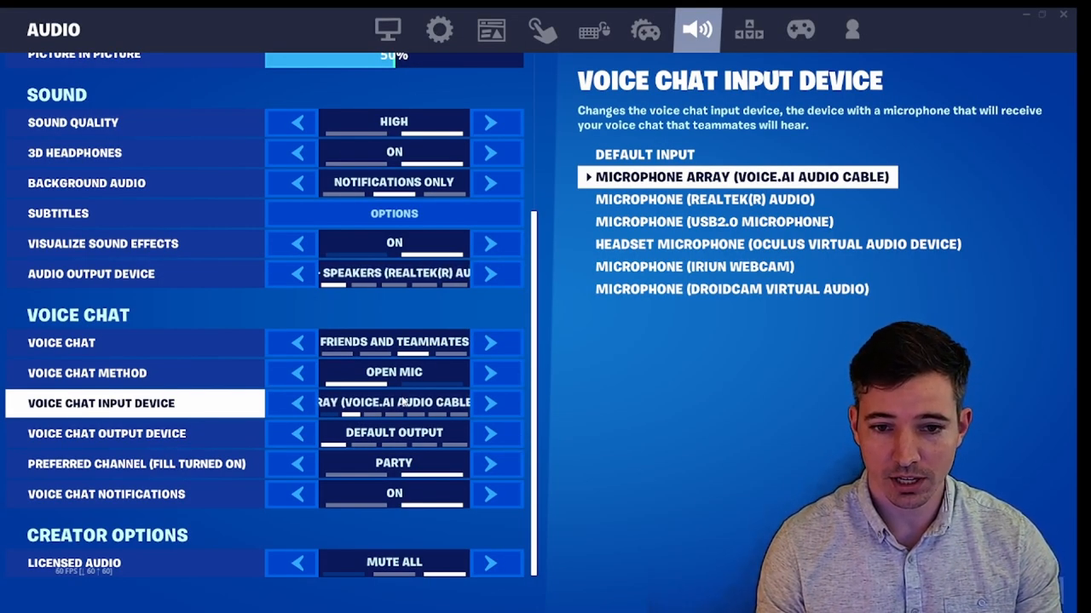
pyautogui.click(85, 371)
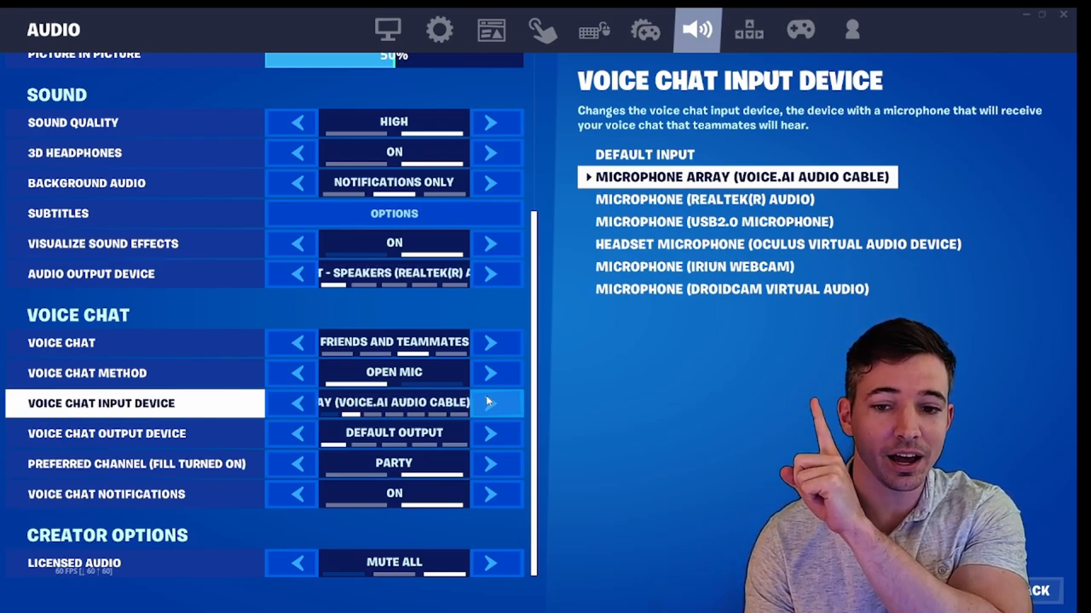
pyautogui.click(498, 402)
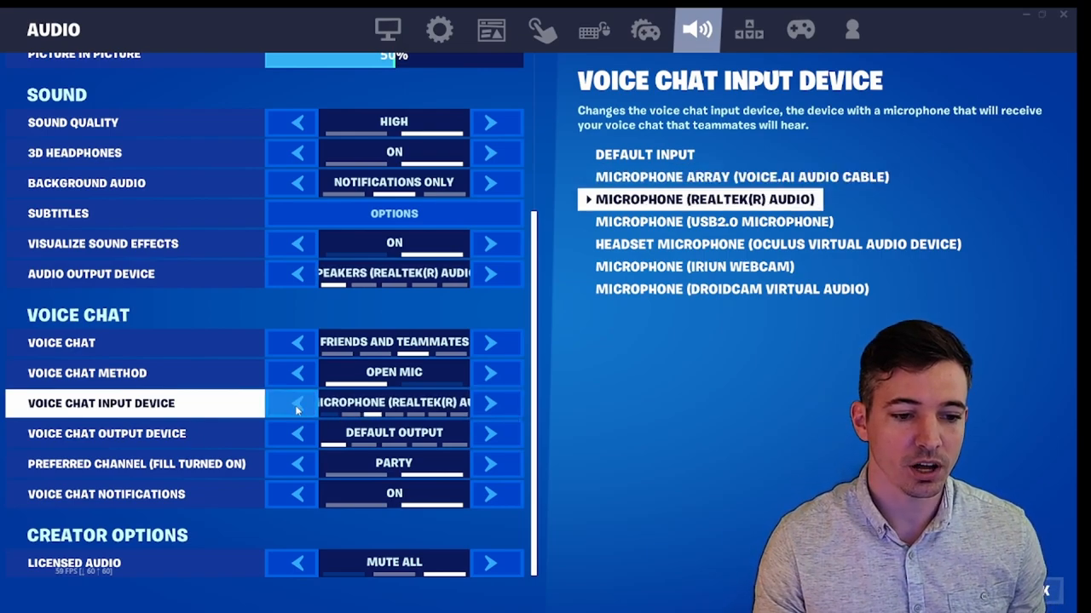
pyautogui.click(290, 402)
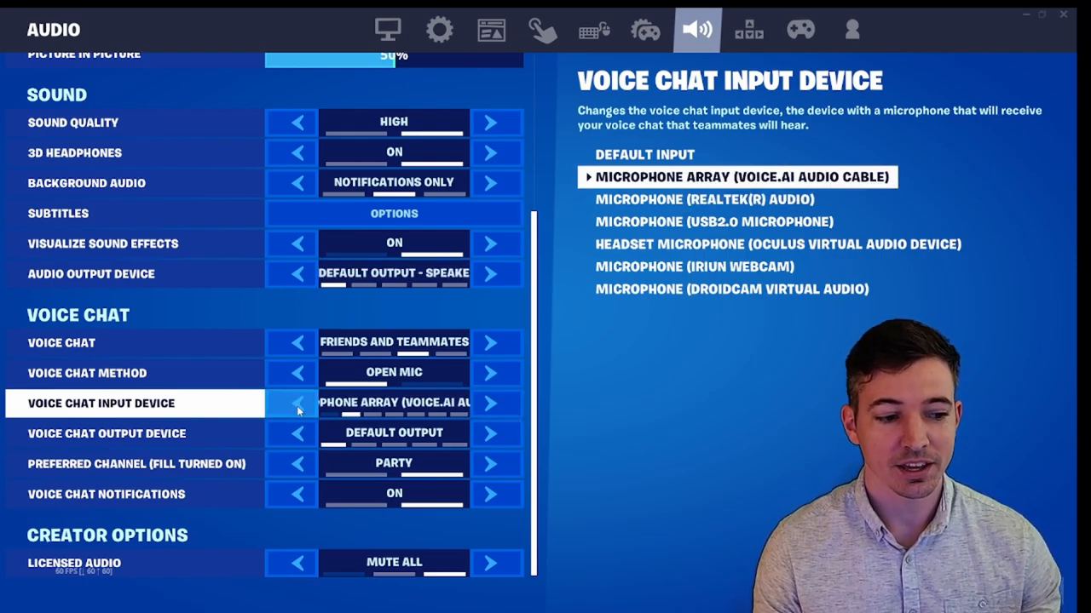